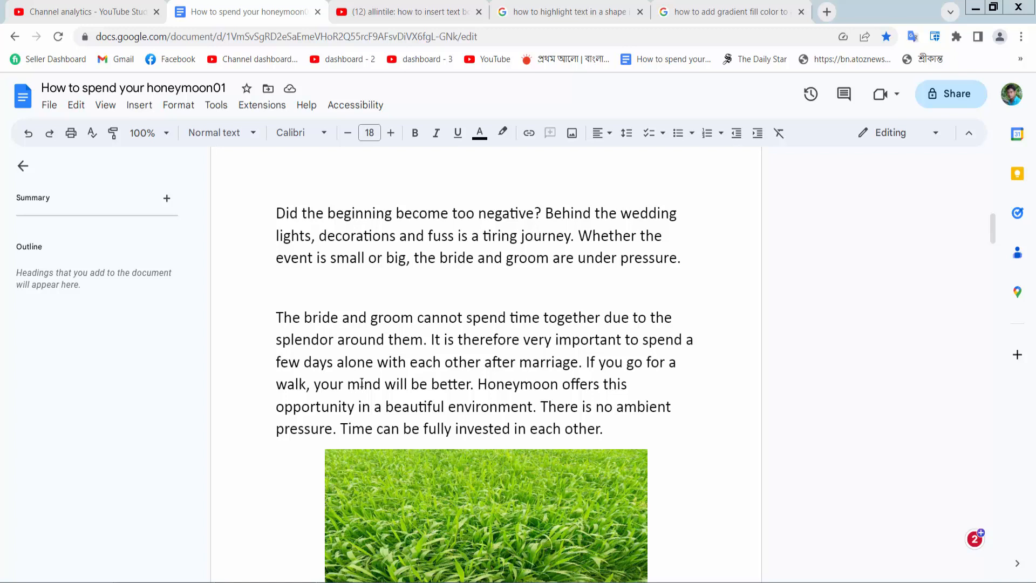
mouse_move(310, 277)
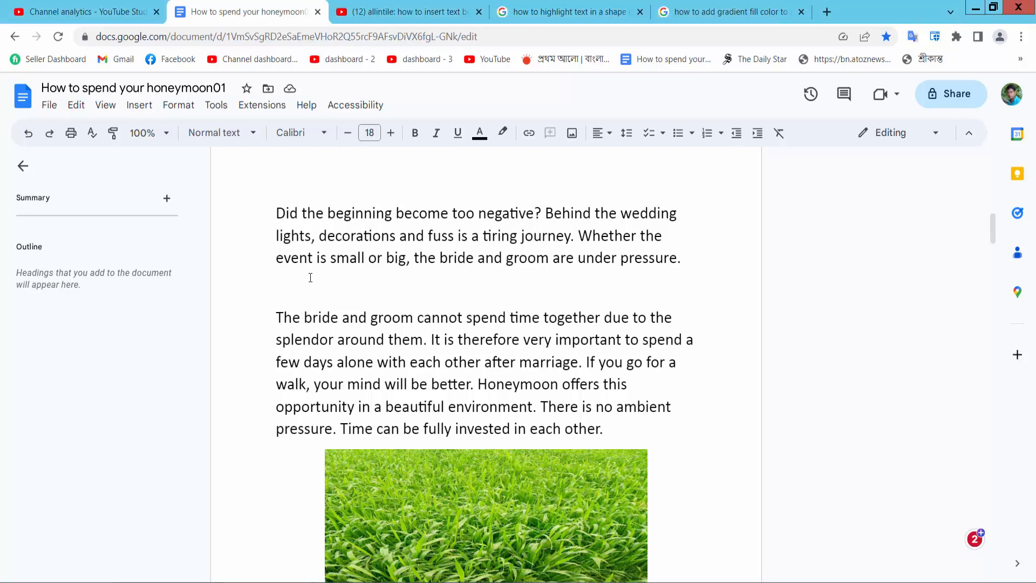
Place the cursor on the blank line below the first paragraph as the insertion spot
left_click(139, 104)
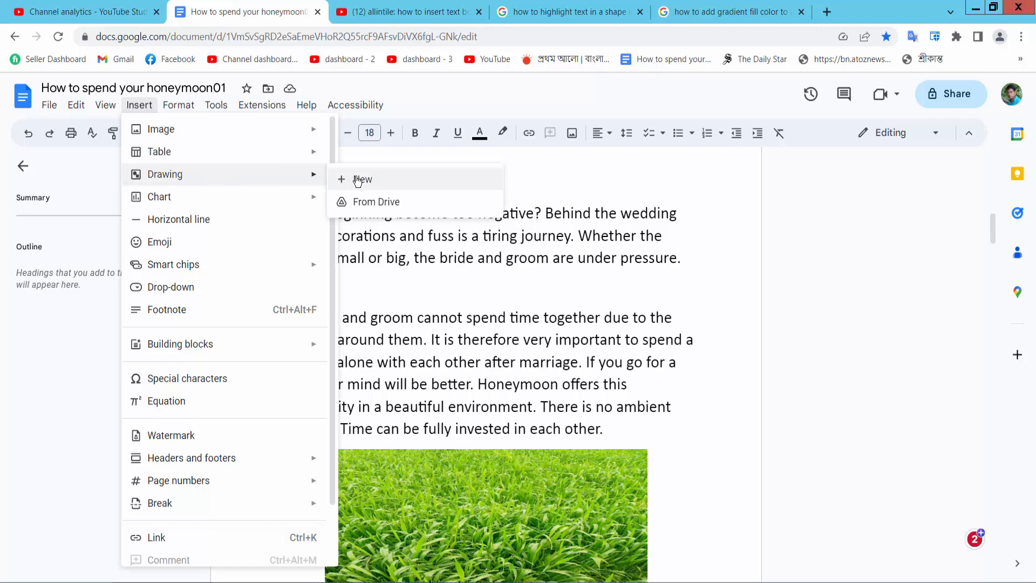
Create a new blank drawing and pick the bent arrow from the Arrows shapes
left_click(362, 180)
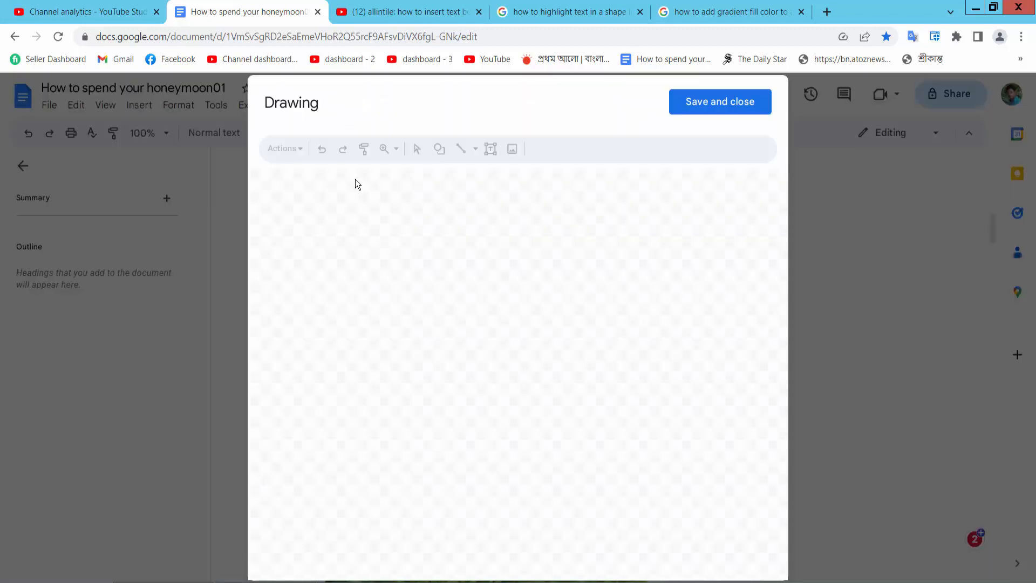
left_click(439, 148)
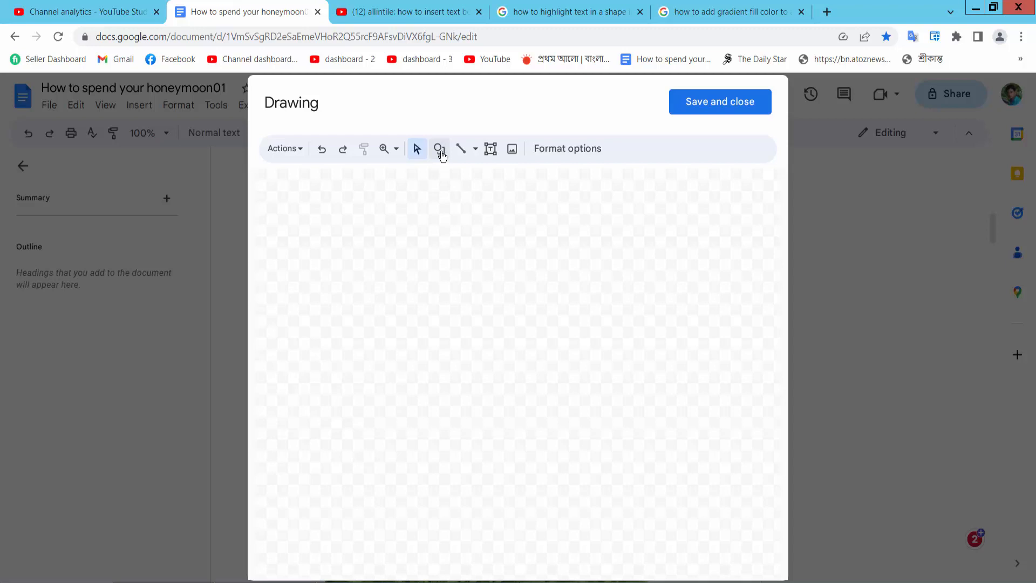
left_click(440, 148)
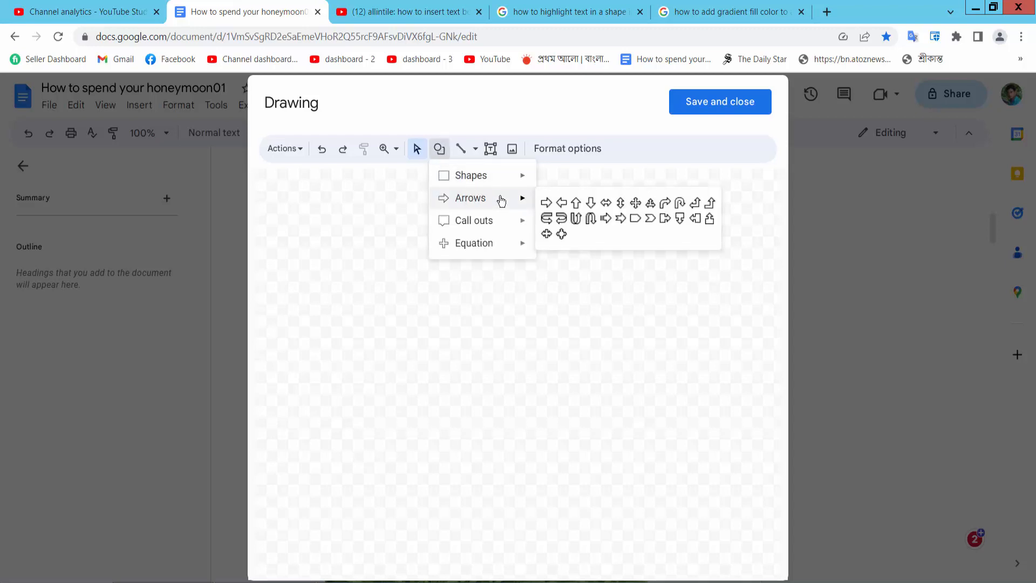
mouse_move(577, 219)
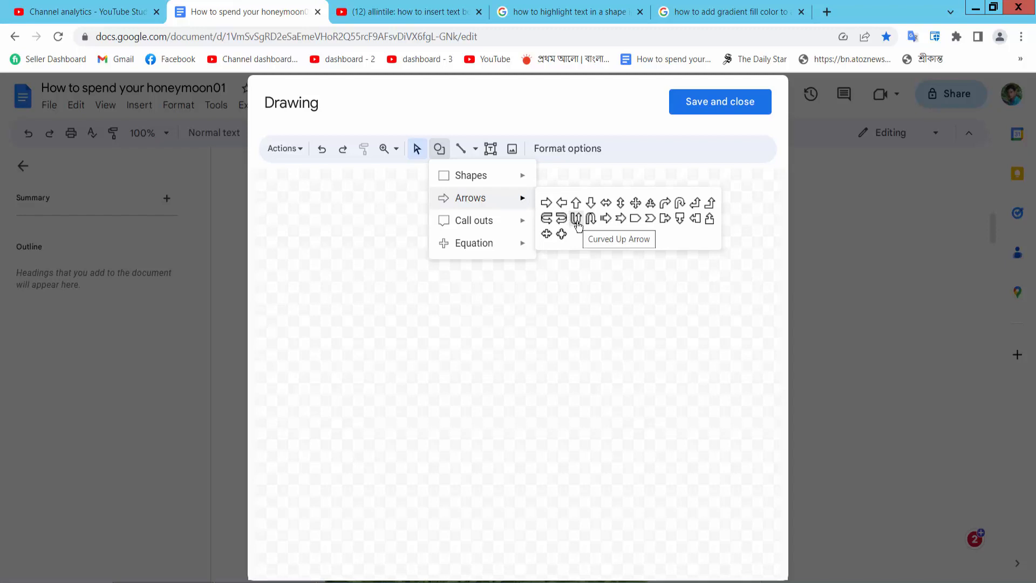
mouse_move(666, 202)
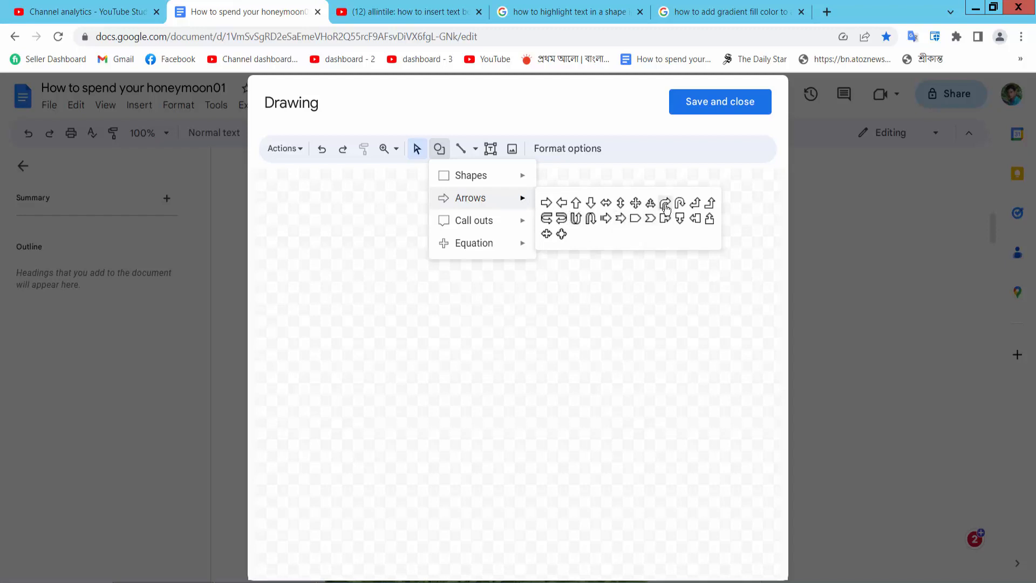
left_click(666, 203)
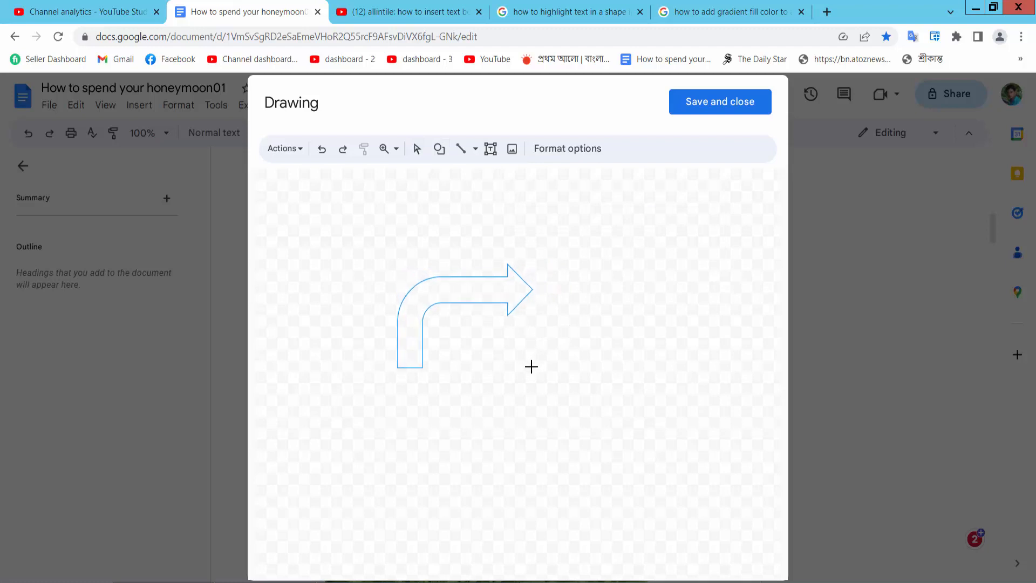
Give the selected bent arrow a red border and a solid red fill
left_click(463, 304)
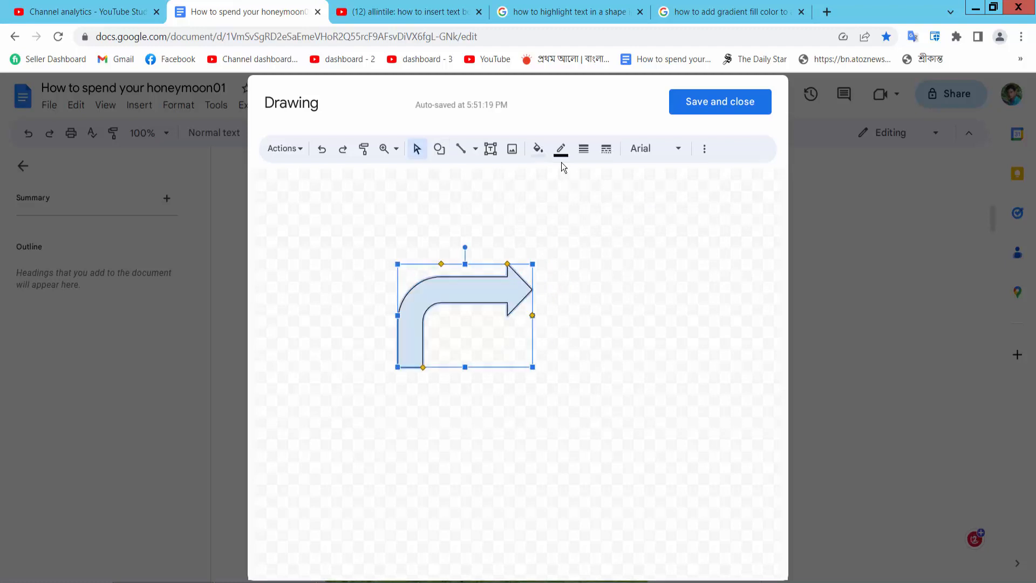
left_click(560, 148)
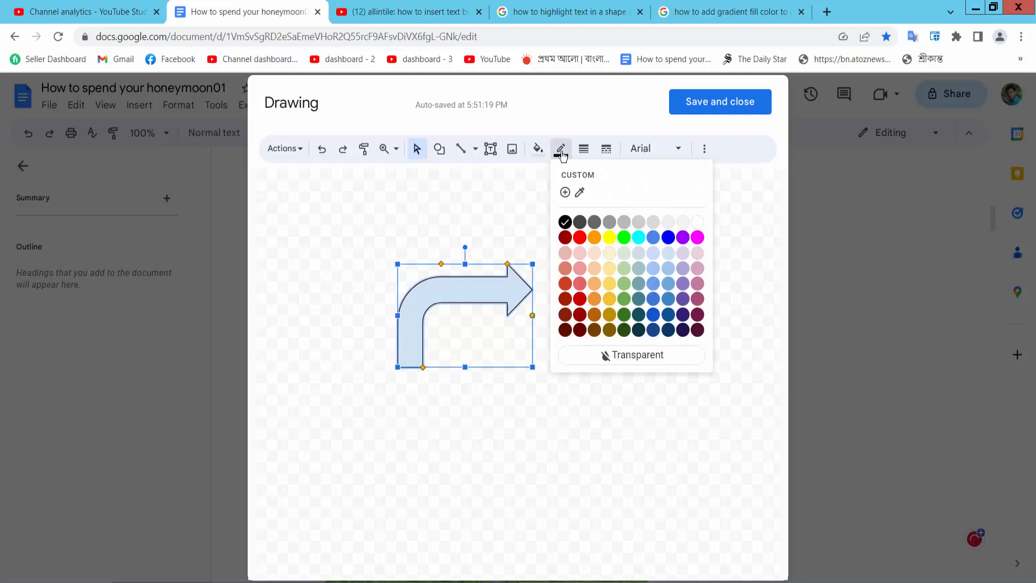
left_click(538, 148)
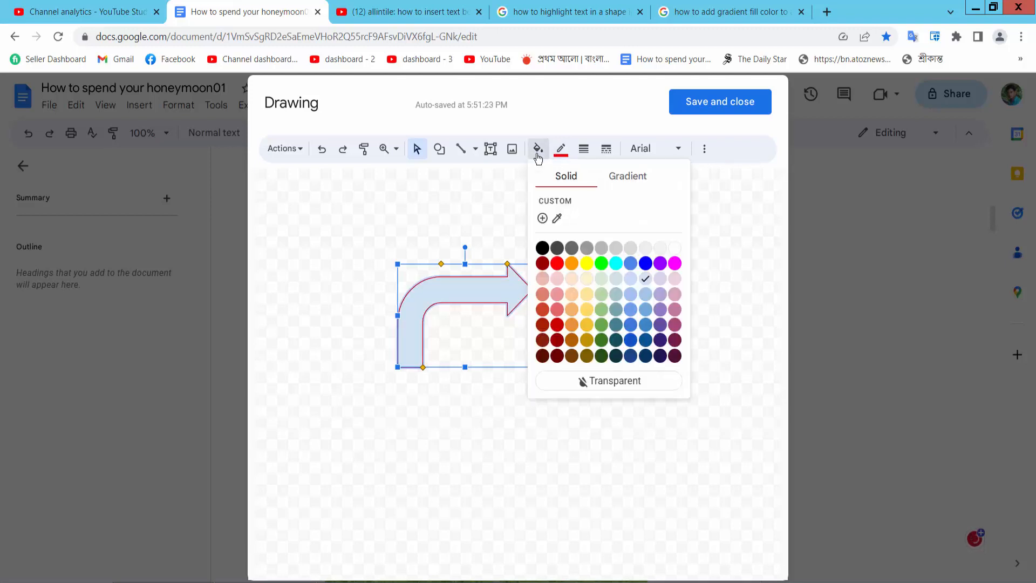
left_click(556, 262)
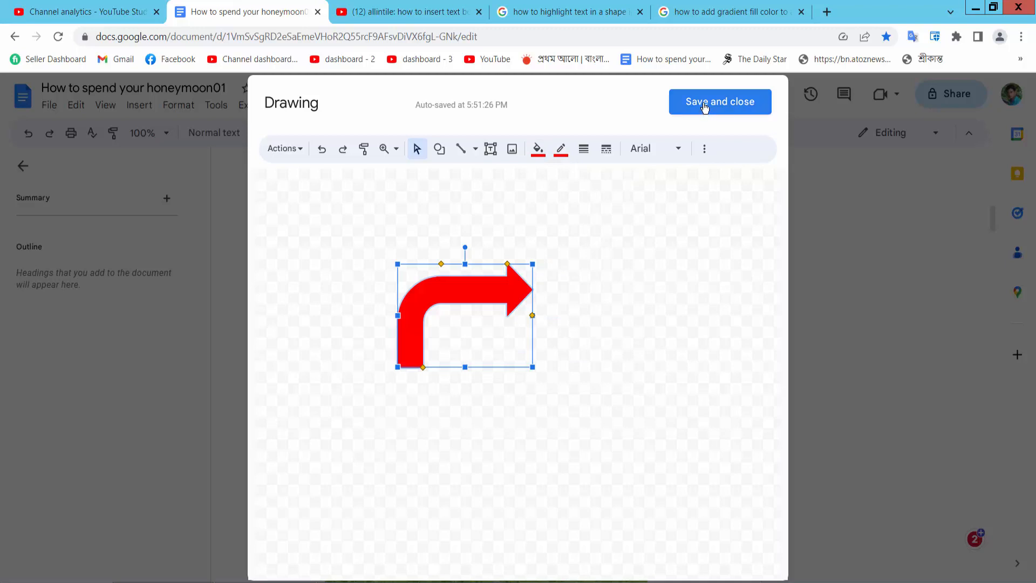
Save and close the drawing, inserting it below the first paragraph, and select it
left_click(718, 102)
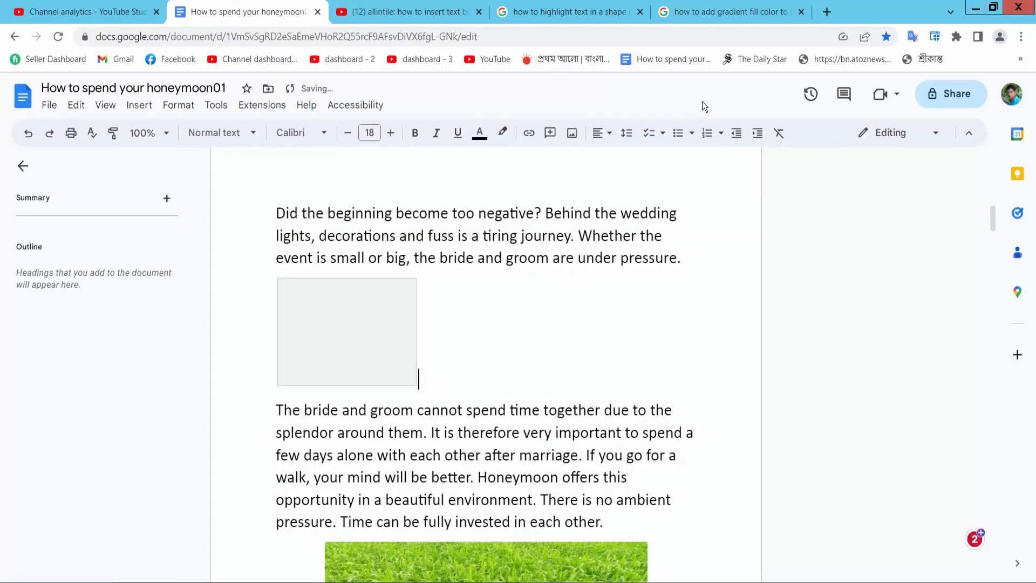
left_click(346, 330)
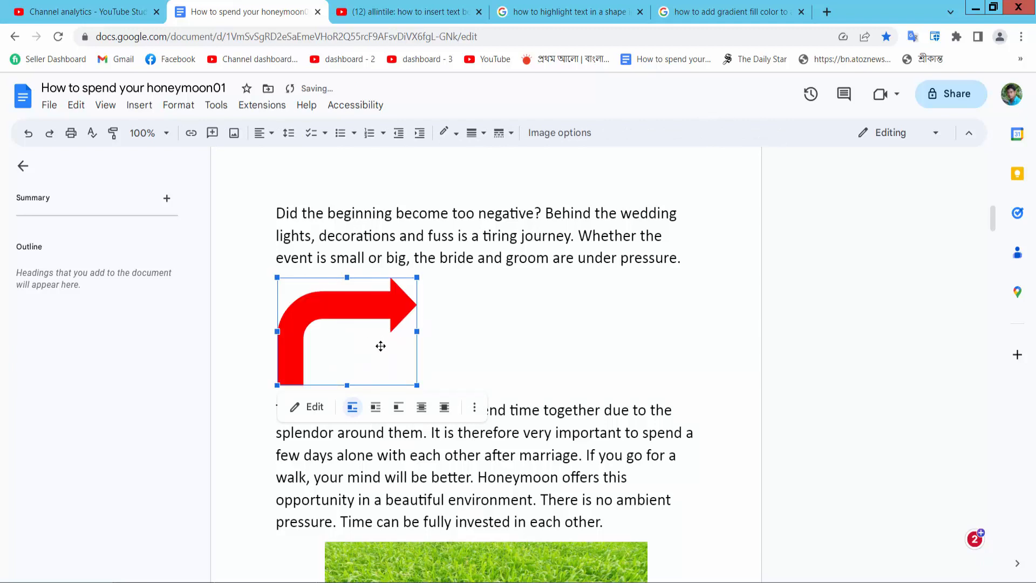
mouse_move(444, 407)
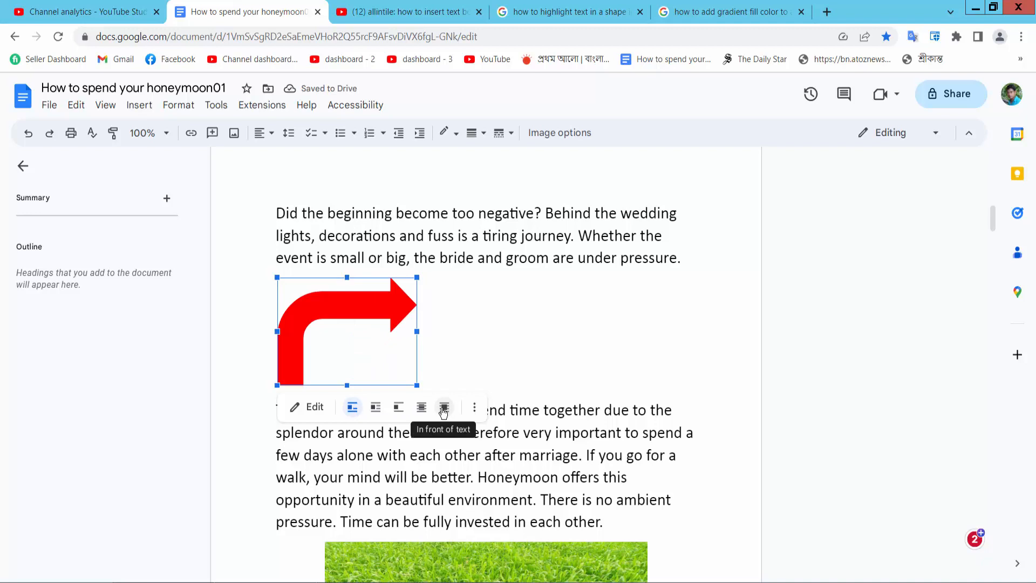
Wrap the arrow In front of text and drag it onto the grass photo's left edge
left_click(443, 406)
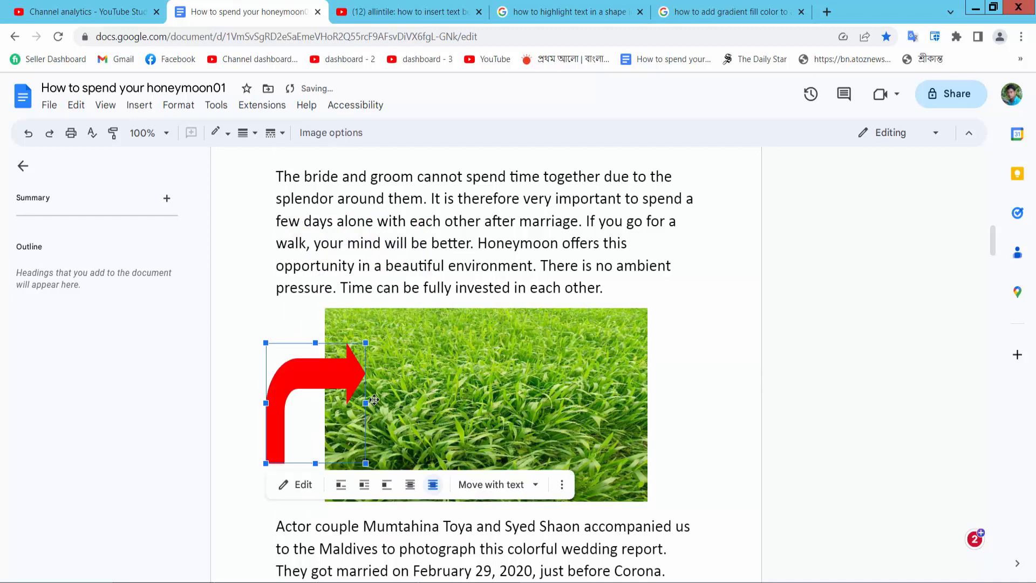
left_click(716, 360)
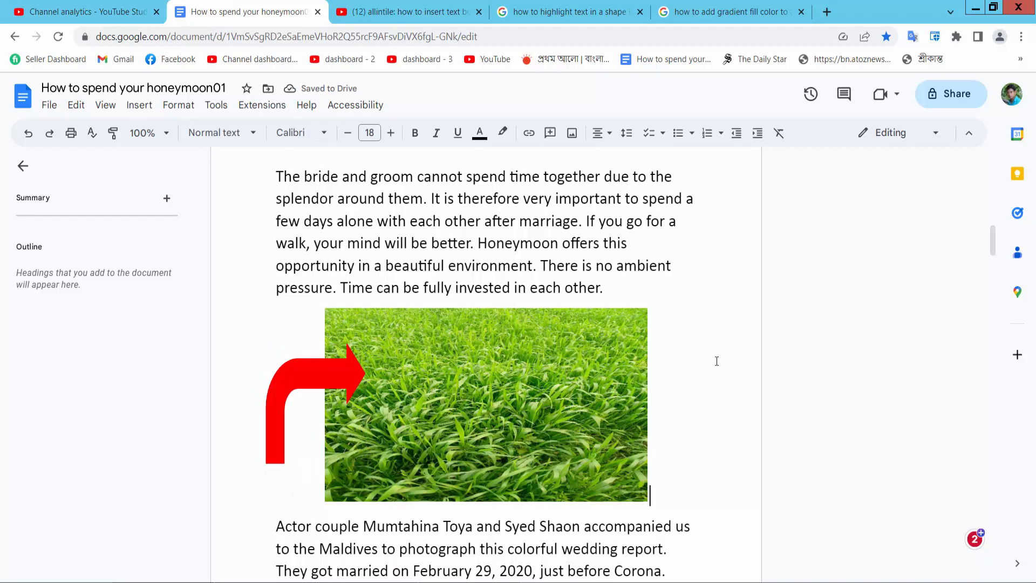